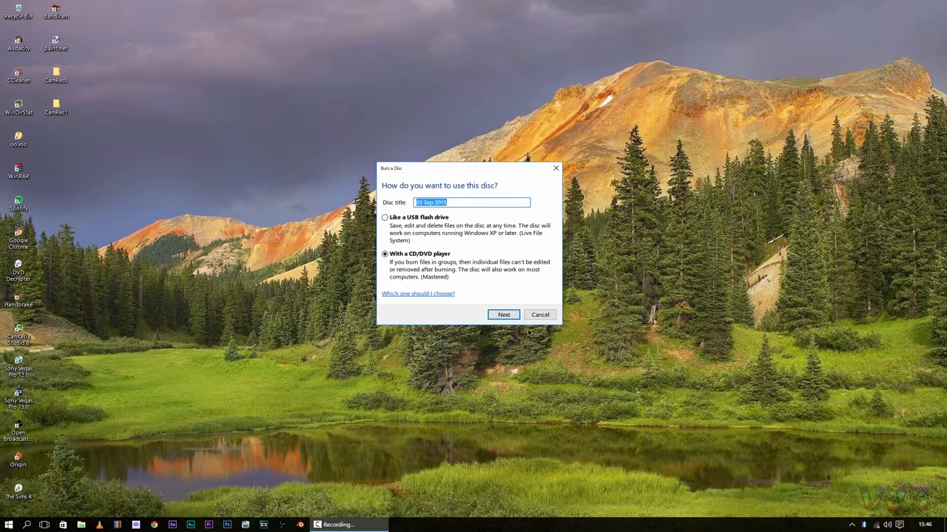
mouse_move(515, 249)
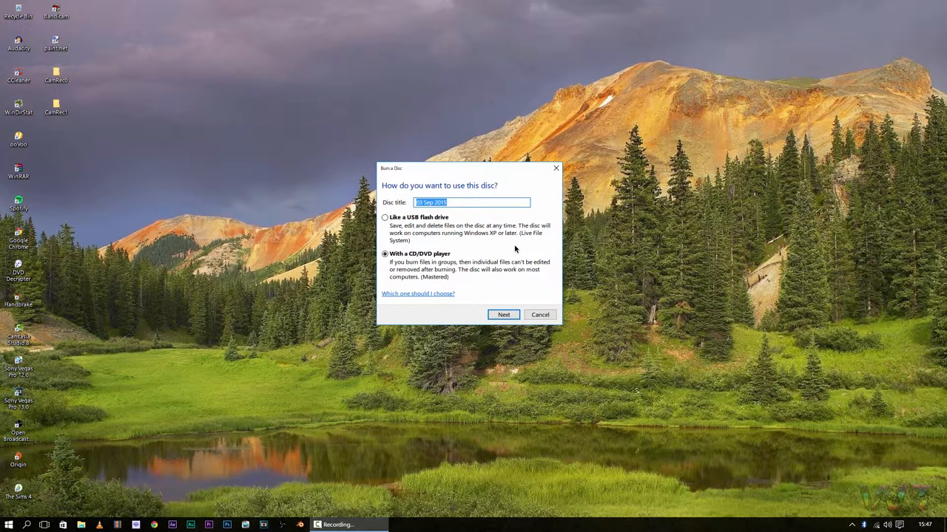
Title the blank disc 'CD' for use with a CD/DVD player and continue to its drive folder.
type("CD")
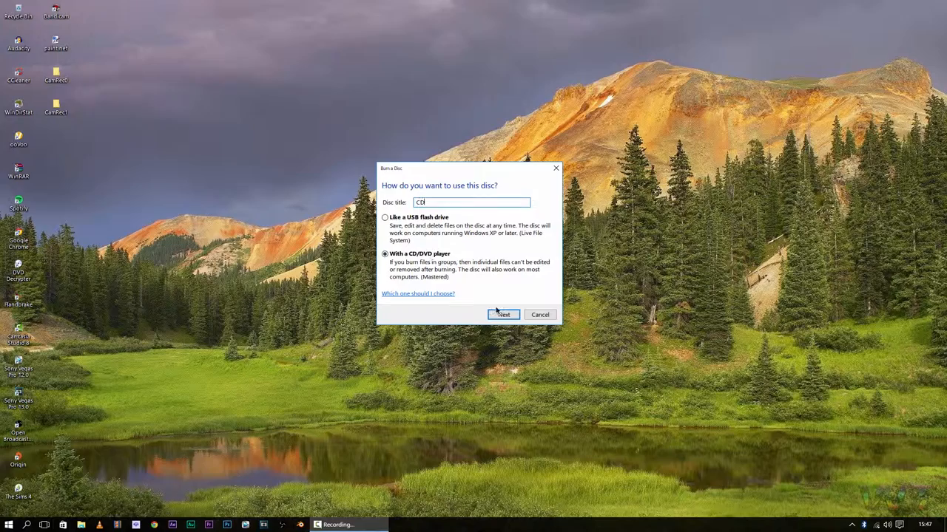
left_click(503, 314)
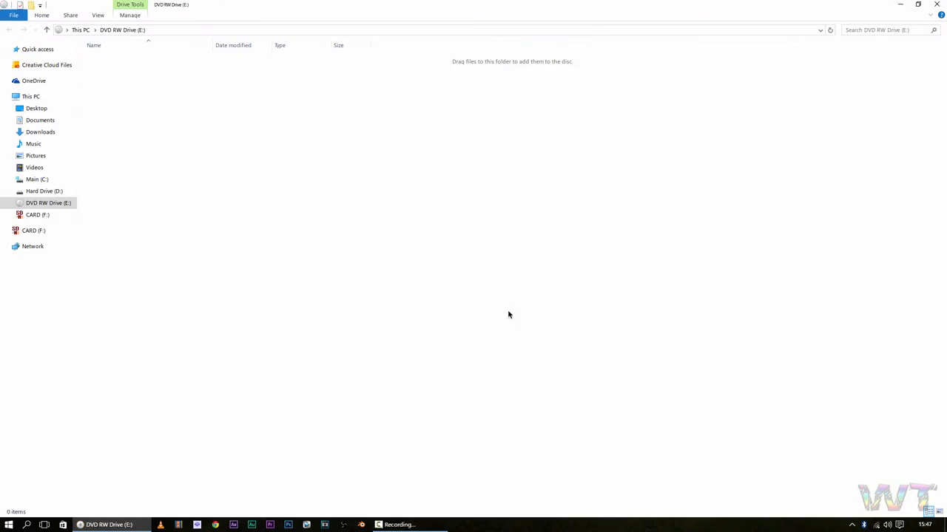
mouse_move(517, 161)
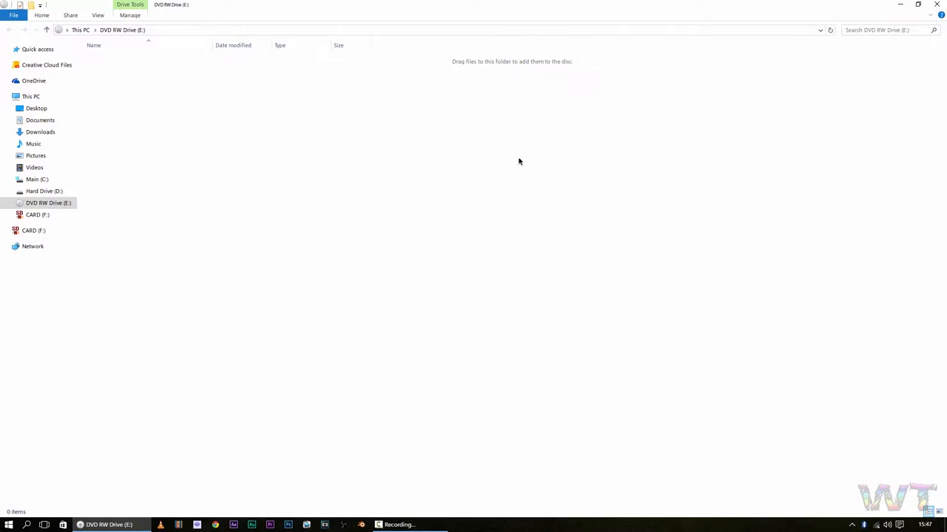
mouse_move(528, 160)
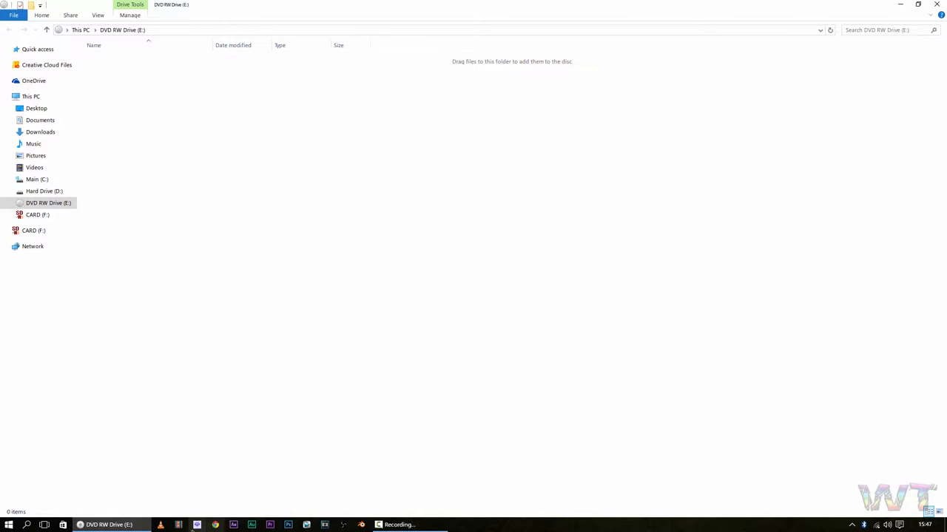
Drag all eleven songs from the Music folder onto DVD RW Drive (E:).
right_click(109, 525)
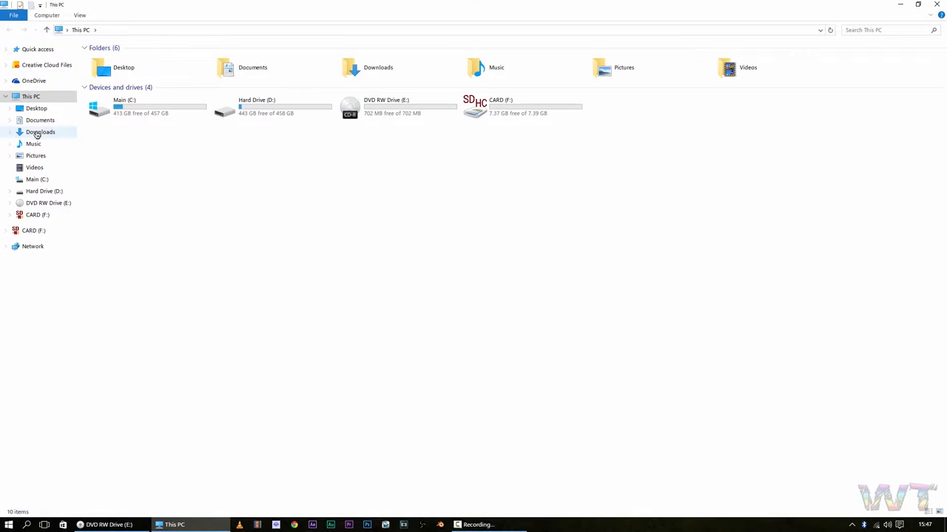
double_click(32, 143)
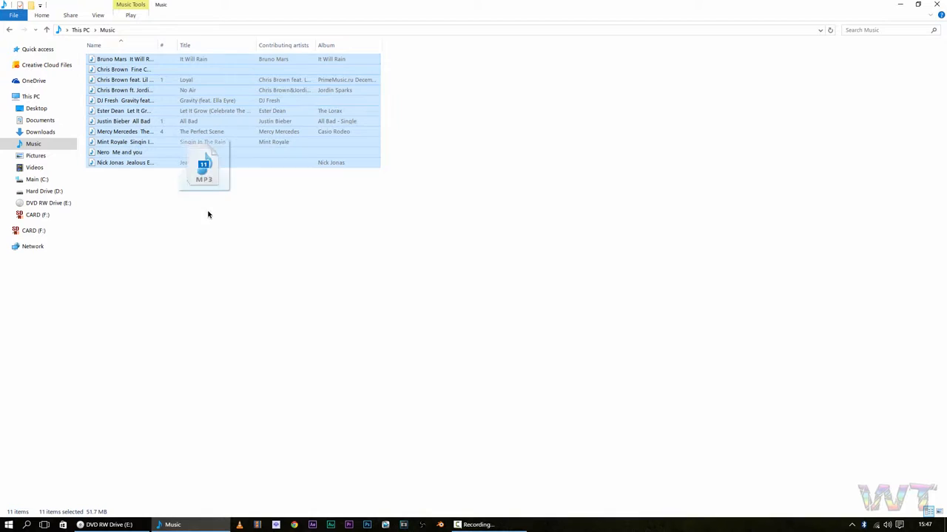
left_click_drag(204, 165, 307, 165)
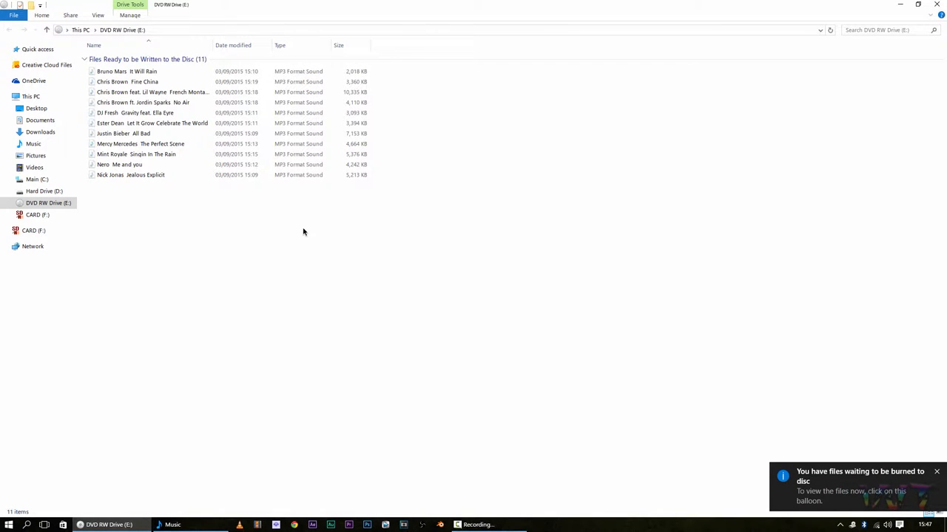
mouse_move(337, 266)
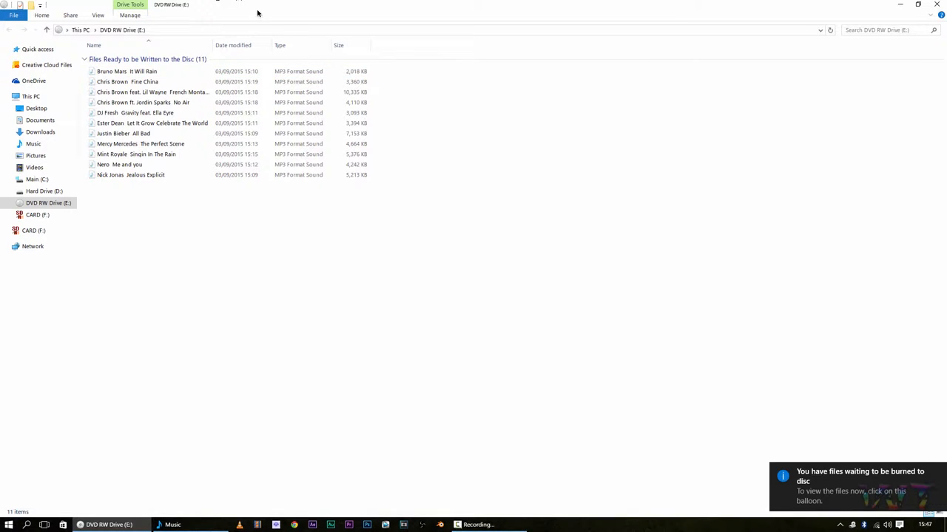
mouse_move(251, 228)
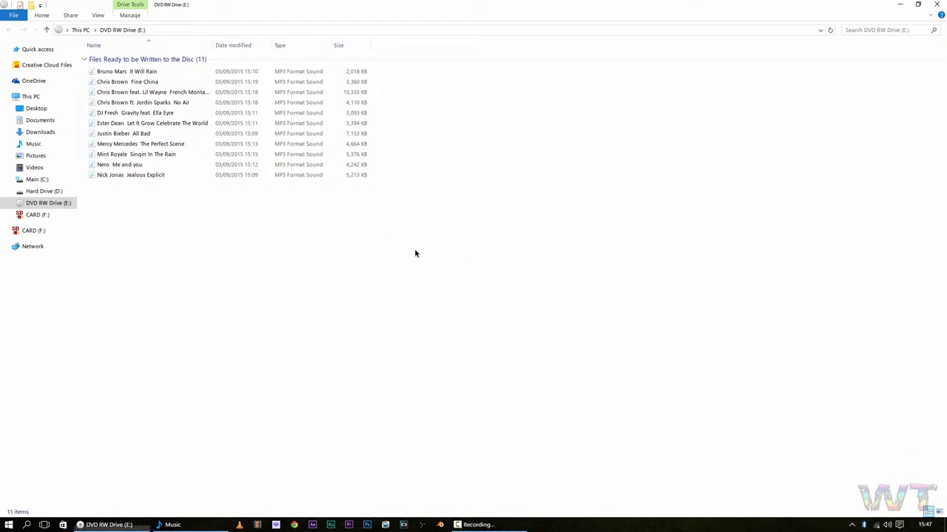
Show the context menu for the drive folder holding the eleven pending files.
right_click(416, 254)
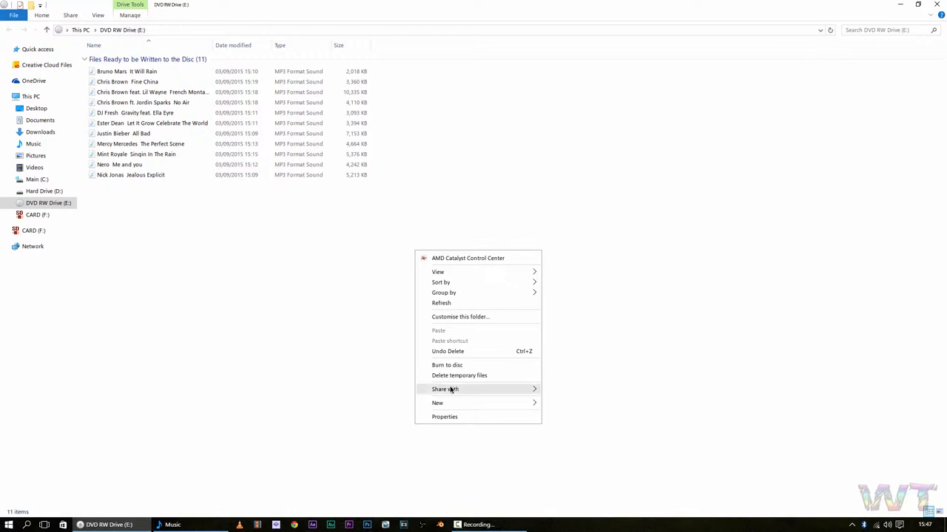
mouse_move(447, 363)
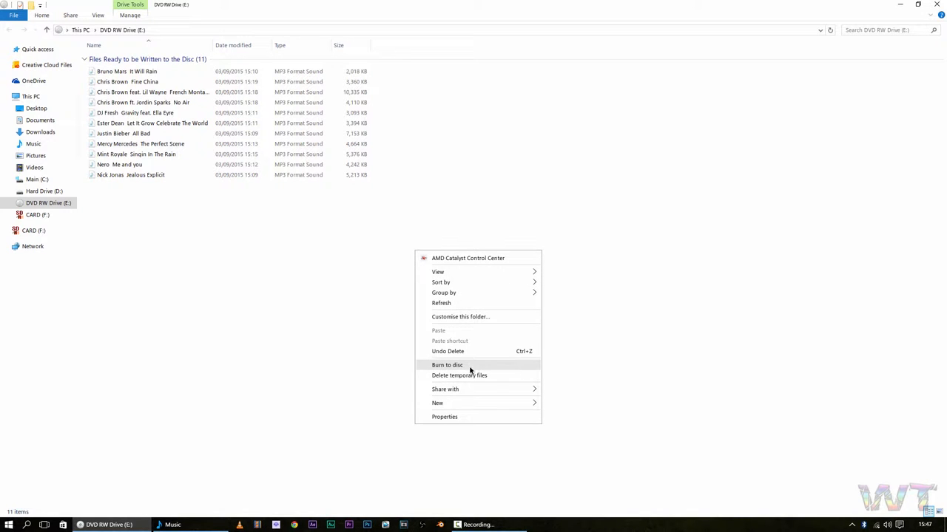
Begin Burn to disc with title 'CD' at 10x recording speed and proceed to format choice.
left_click(447, 364)
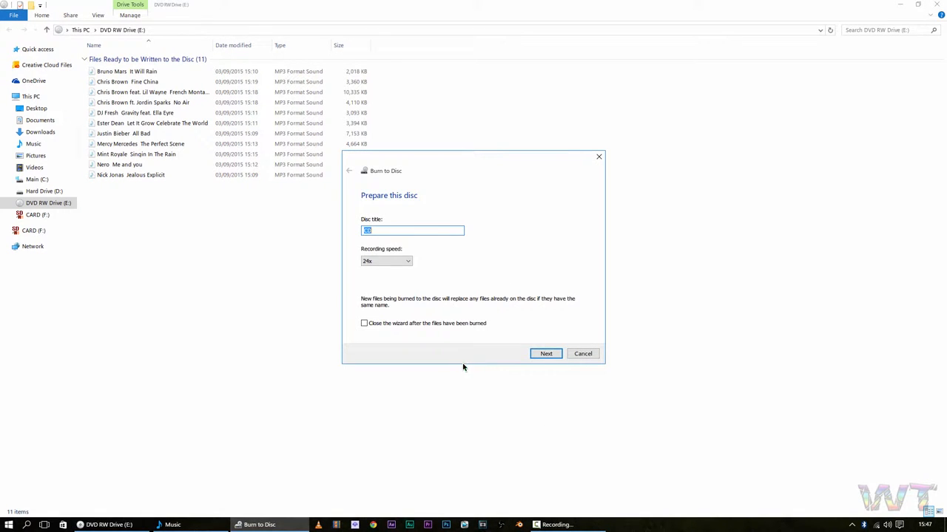
mouse_move(423, 239)
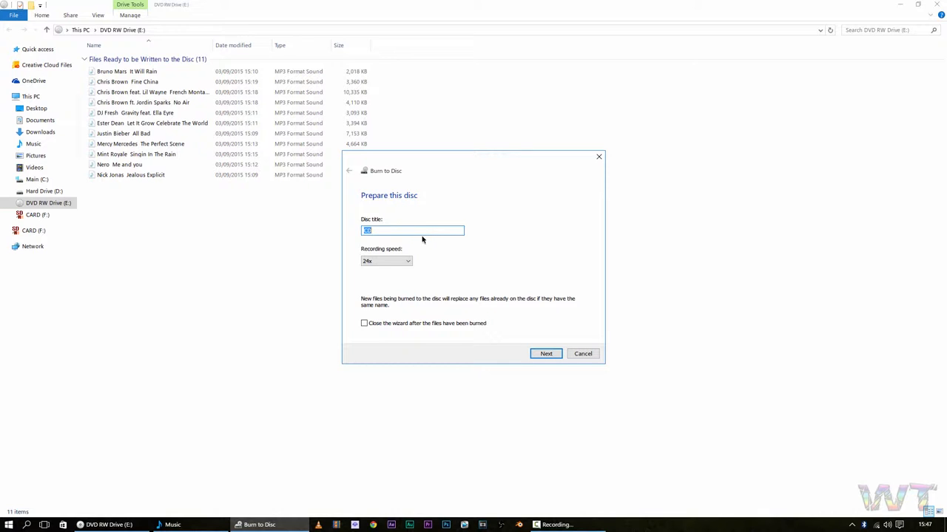
mouse_move(405, 240)
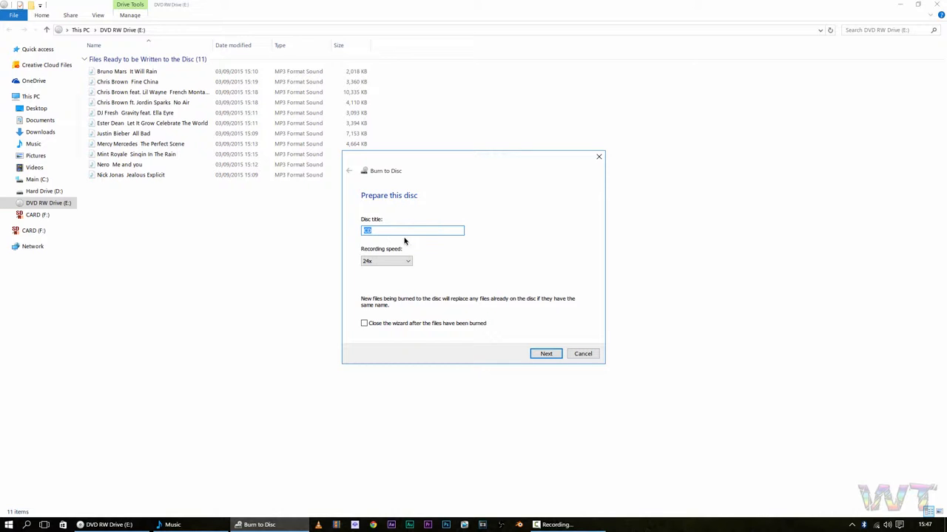
type("CD")
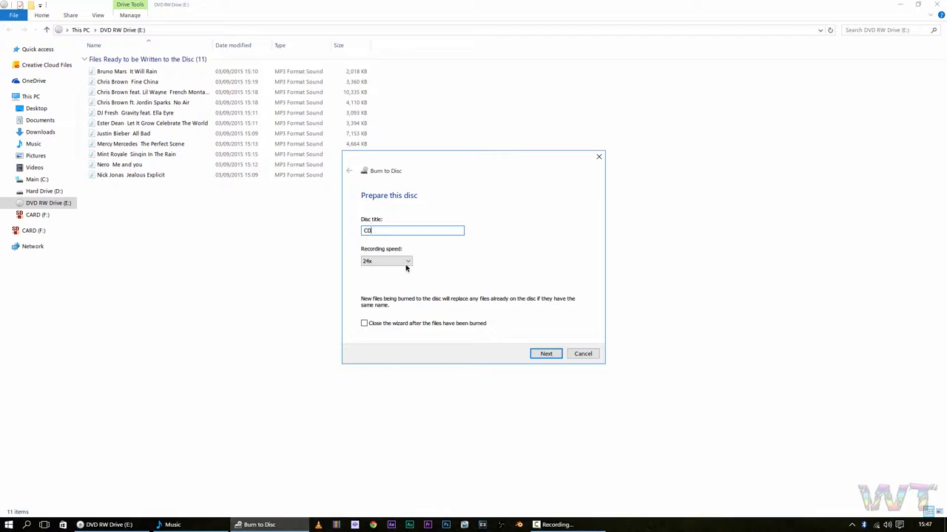
left_click(408, 260)
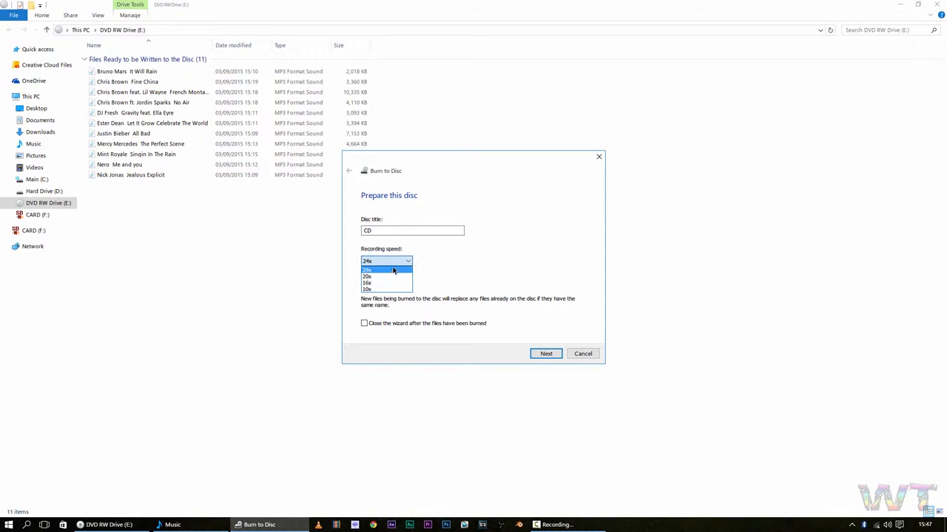
mouse_move(396, 269)
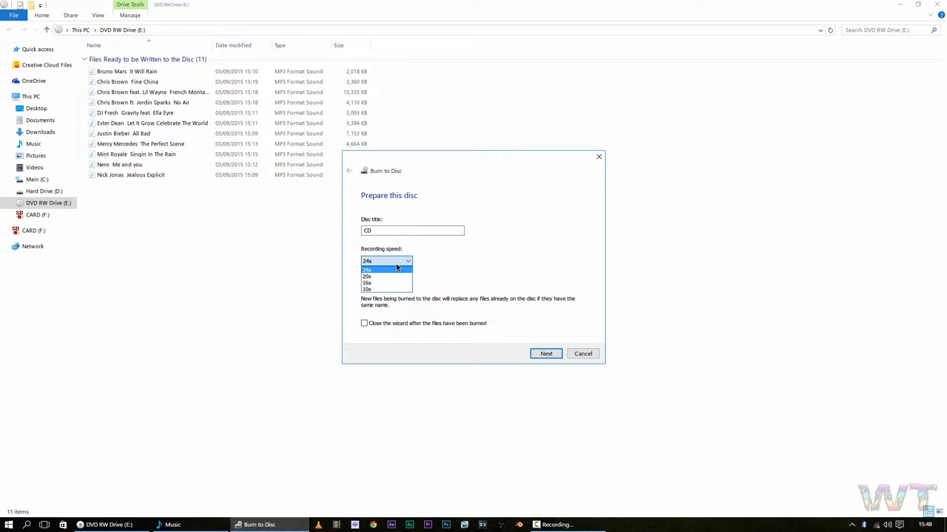
mouse_move(386, 284)
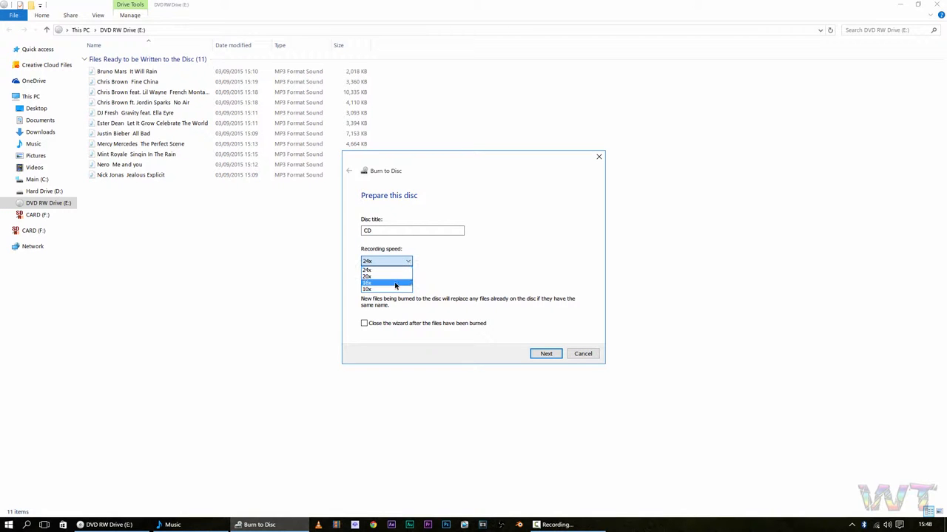
left_click(367, 289)
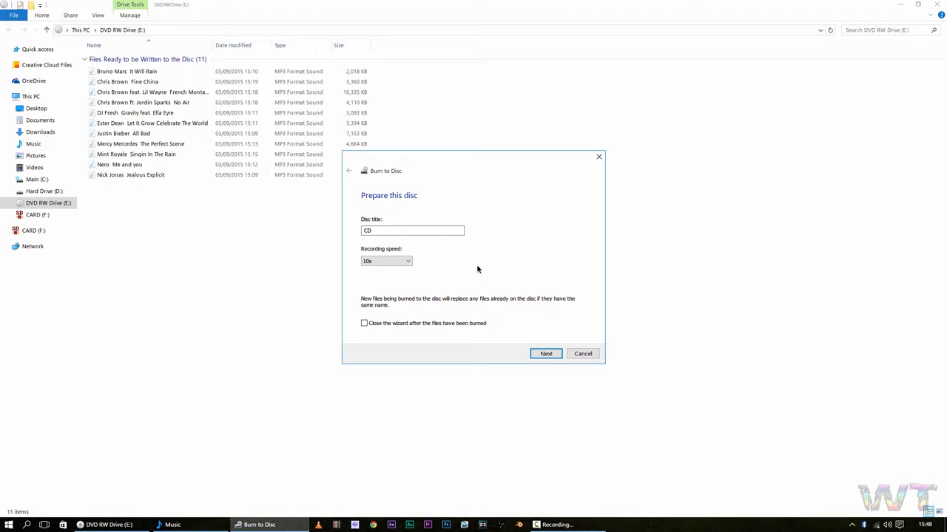
mouse_move(515, 361)
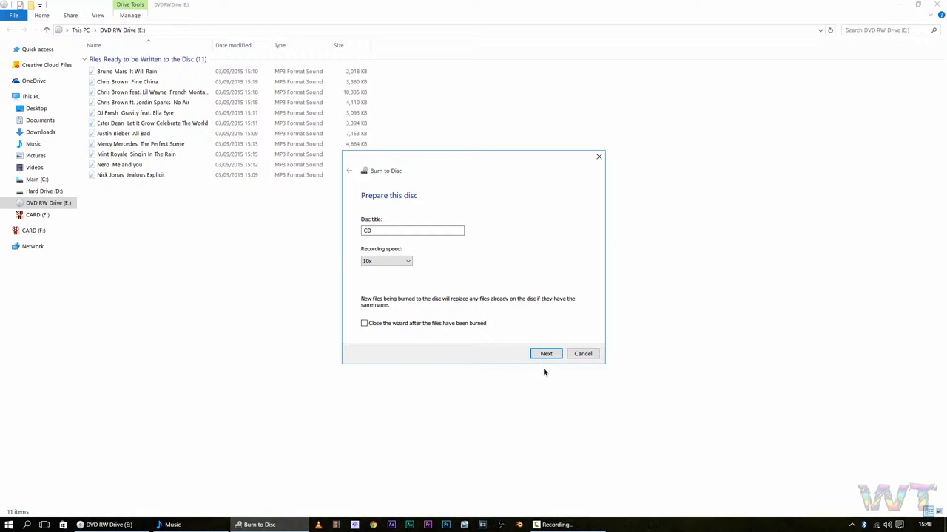
left_click(546, 353)
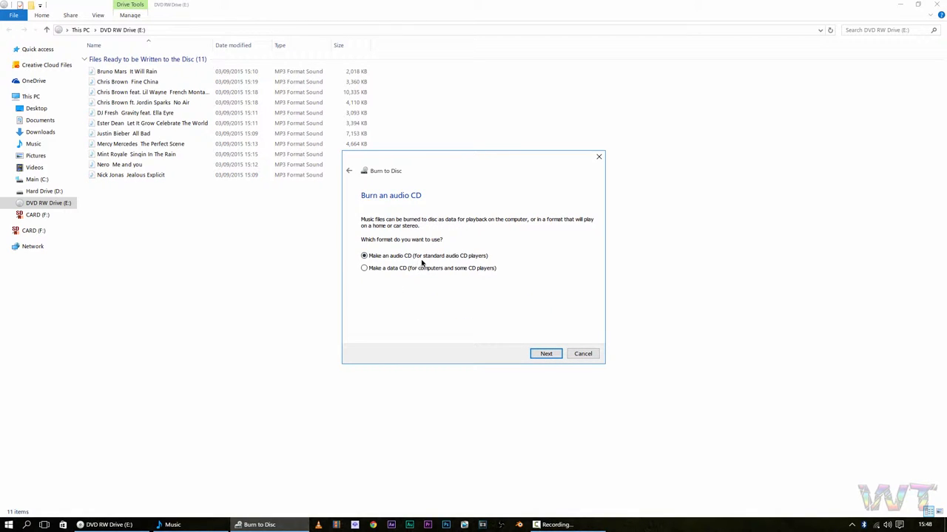
mouse_move(545, 313)
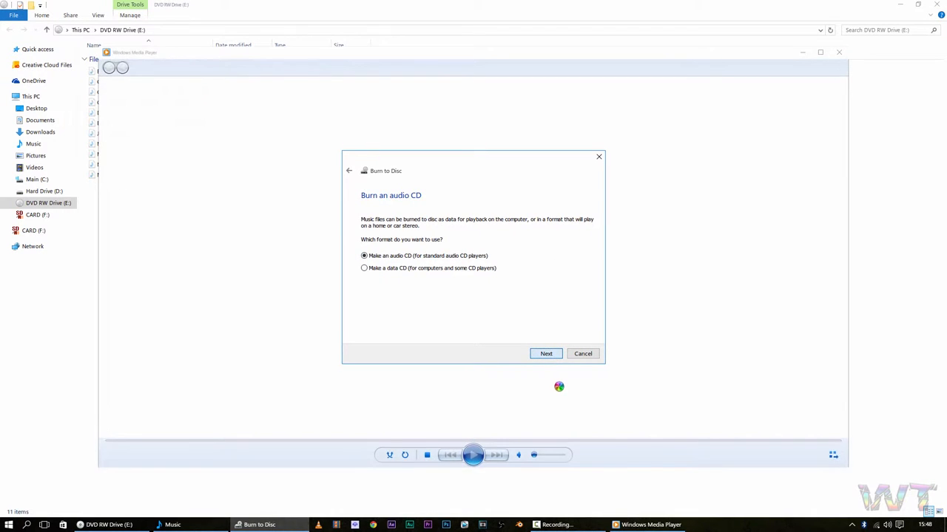
Choose 'Make an audio CD (for standard audio CD players)' and continue.
left_click(582, 353)
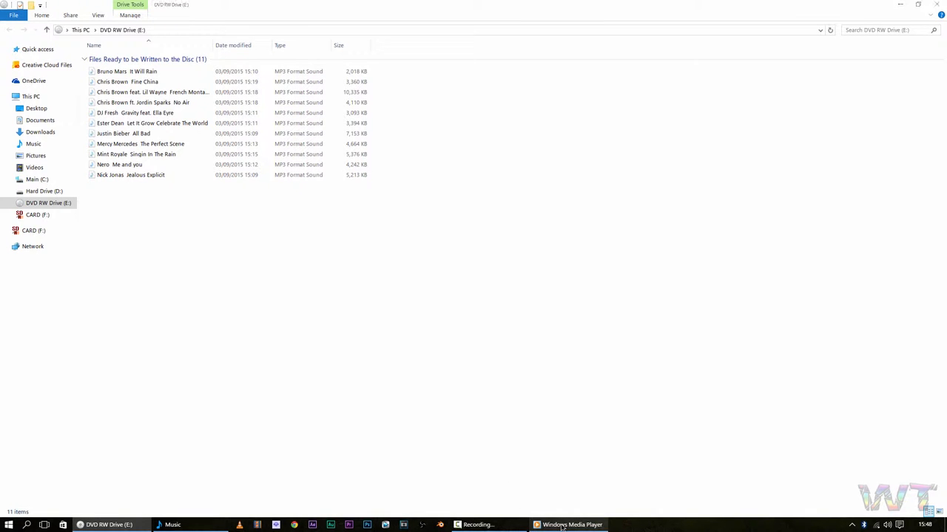
Switch to Windows Media Player and review the eleven-track burn list and library.
left_click(571, 524)
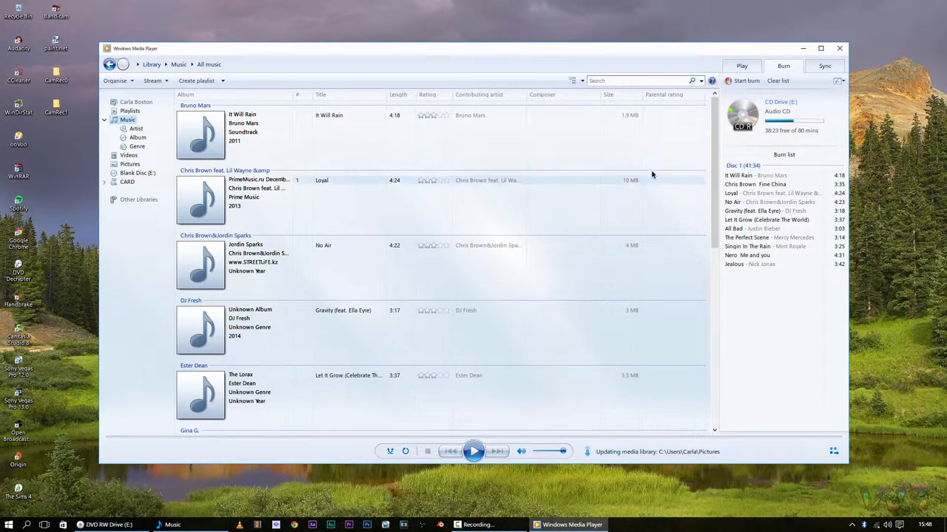
scroll("down", 3)
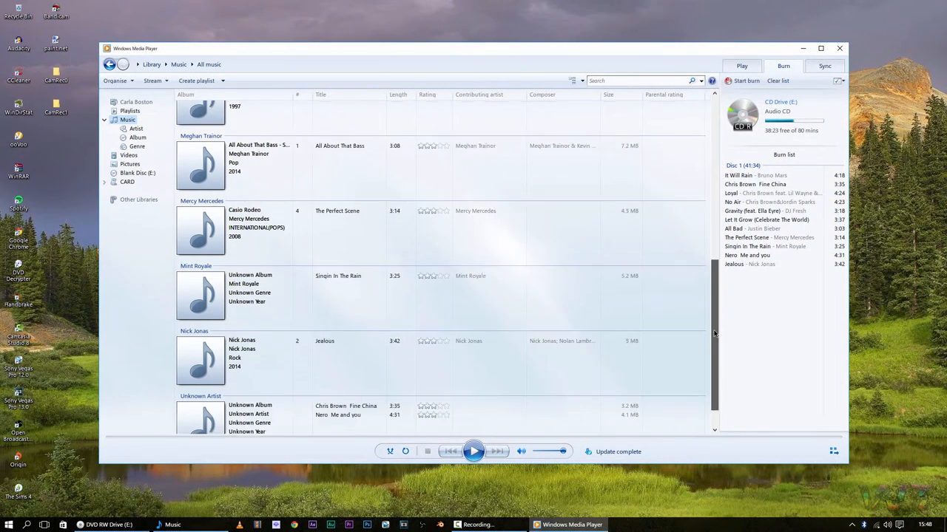
scroll("up", 3)
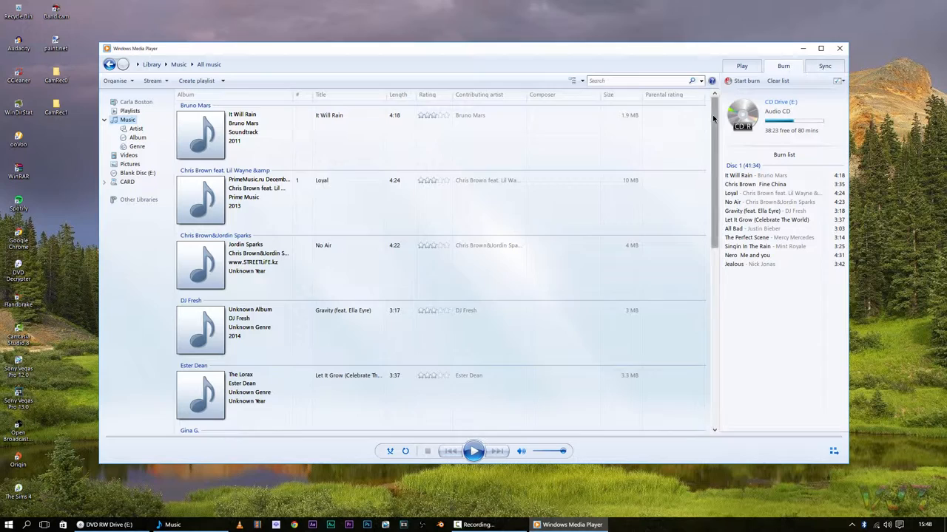
scroll("down", 3)
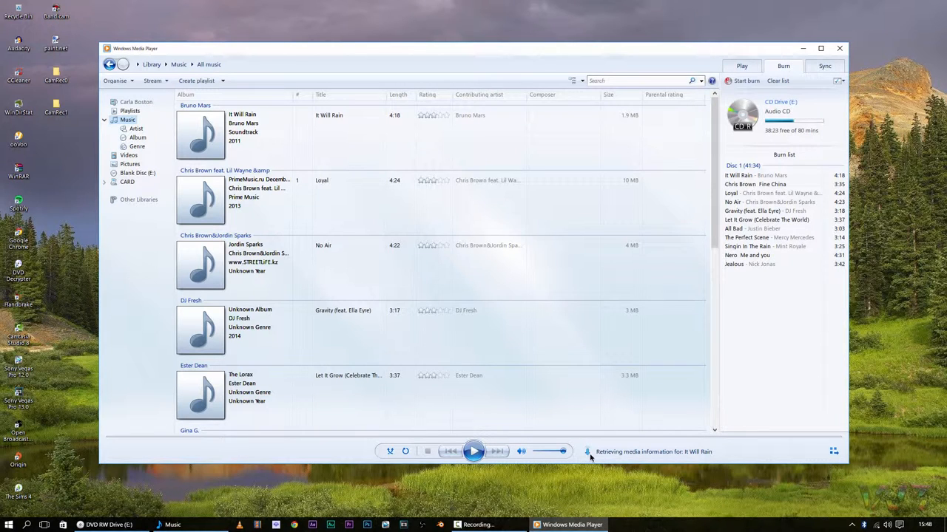
mouse_move(659, 461)
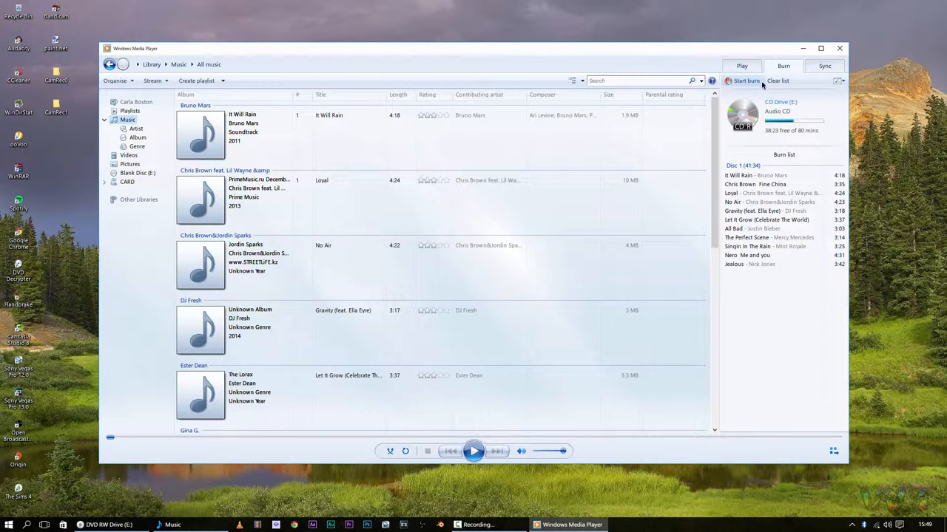
Start burning the eleven-track audio CD from the Burn list.
left_click(746, 80)
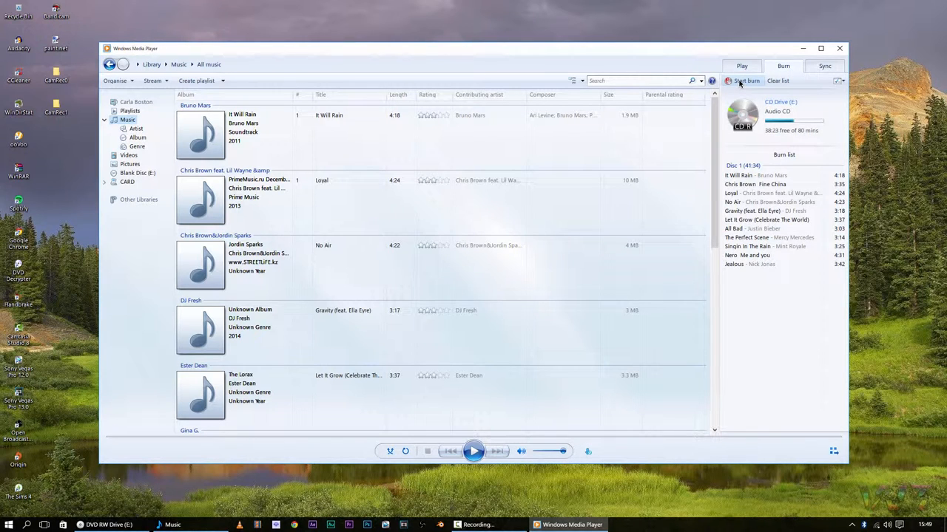
left_click(745, 80)
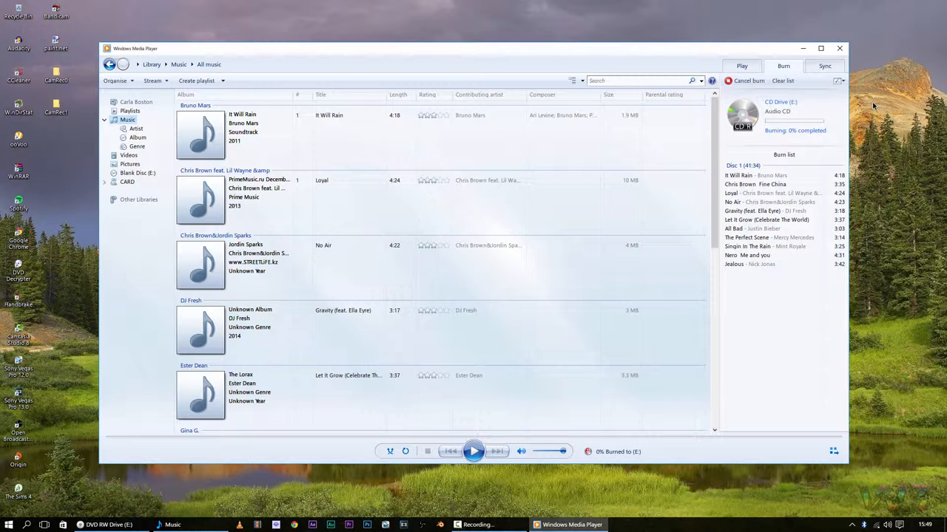
mouse_move(800, 319)
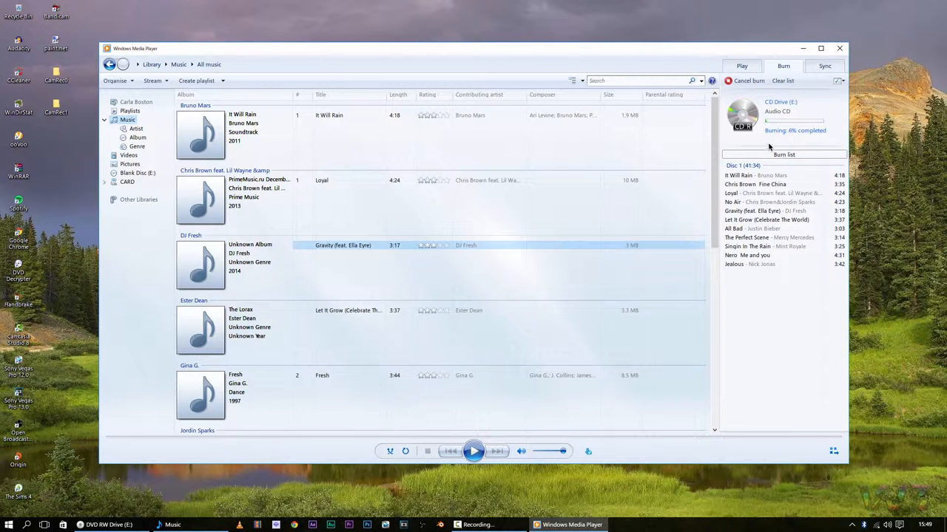
mouse_move(777, 130)
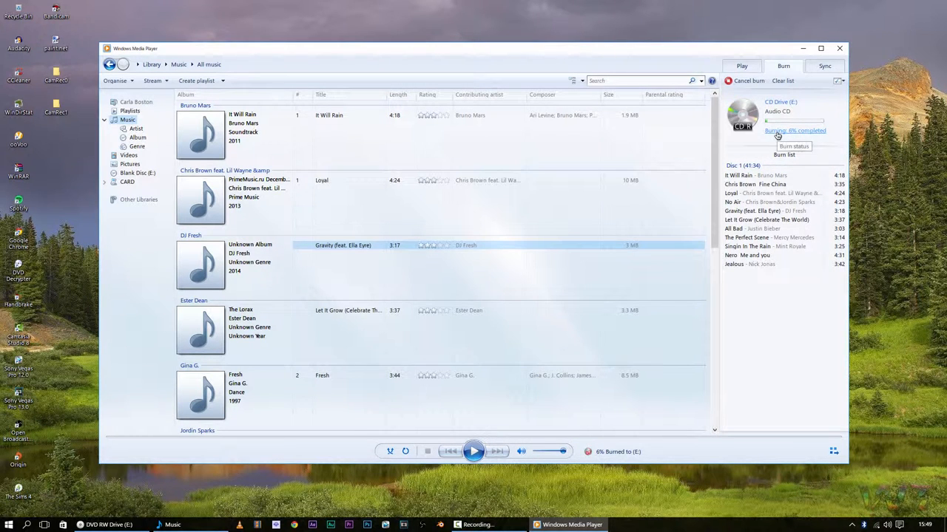